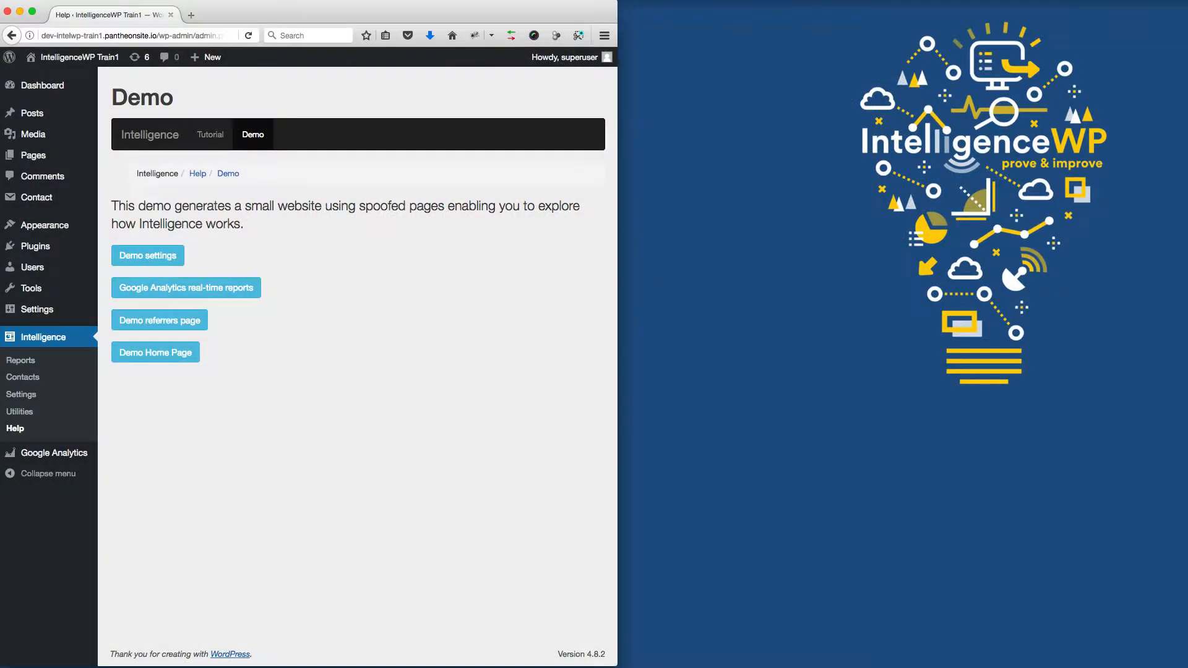
pyautogui.moveTo(290, 474)
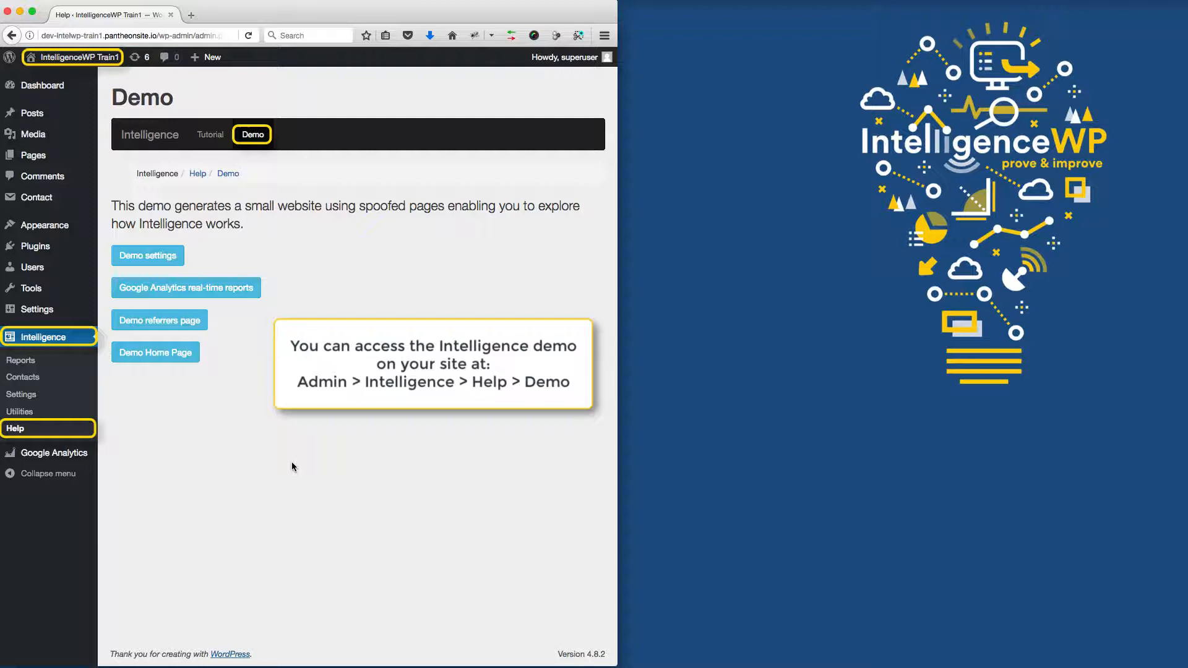
# Step: Open the Google Analytics real-time reports link in a new browser tab
pyautogui.rightClick(185, 288)
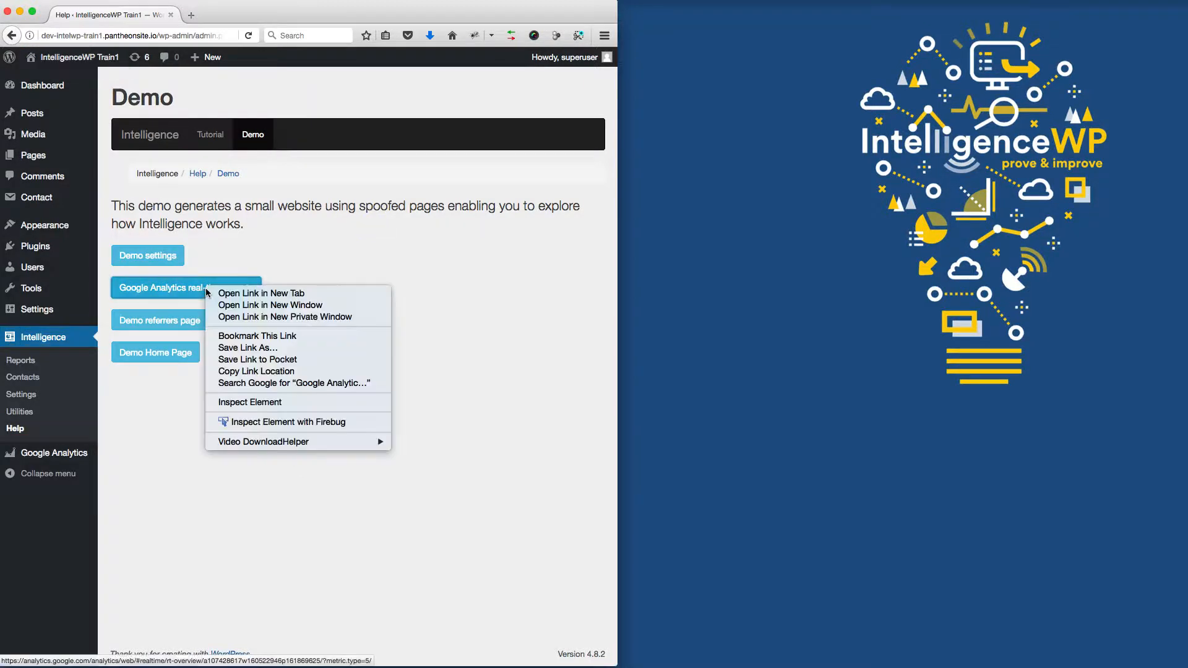
pyautogui.click(262, 293)
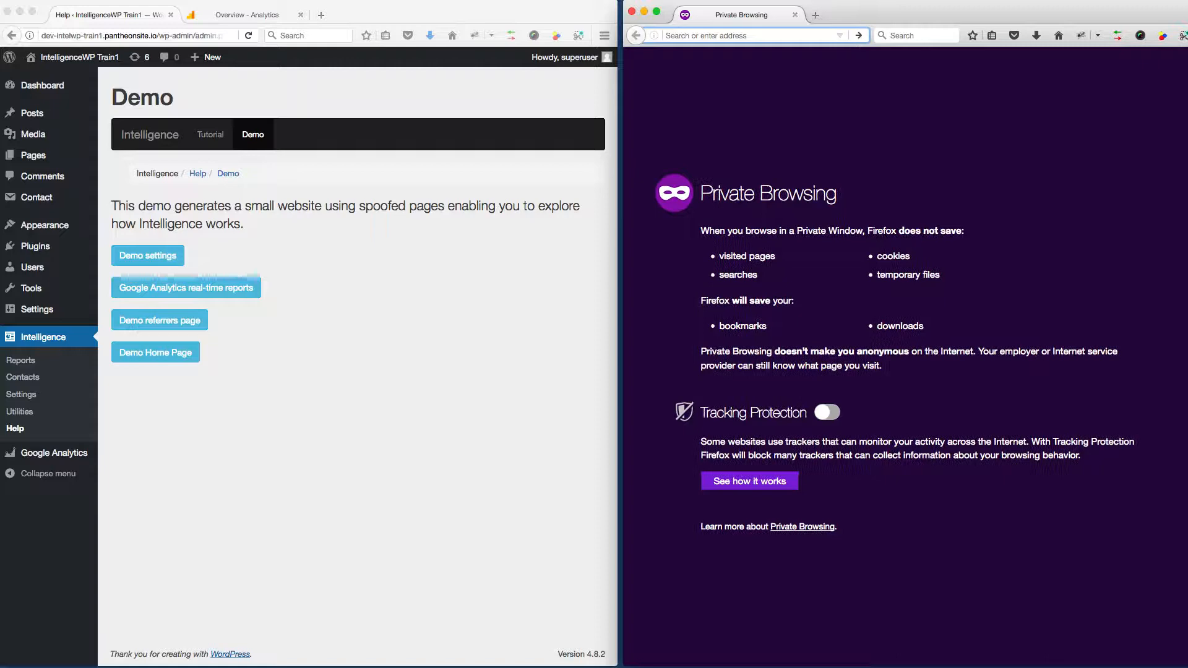
# Step: Load the demo referrers page privately and visit Demo Post A via the Term 1 referrer
pyautogui.click(742, 35)
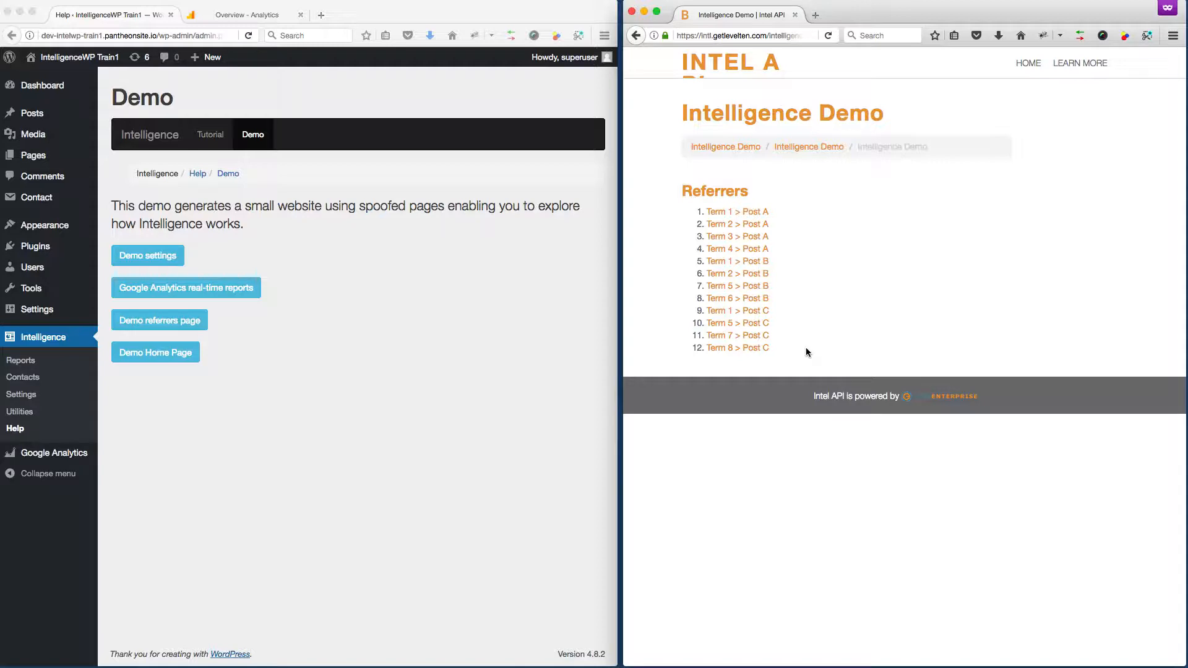
pyautogui.click(255, 14)
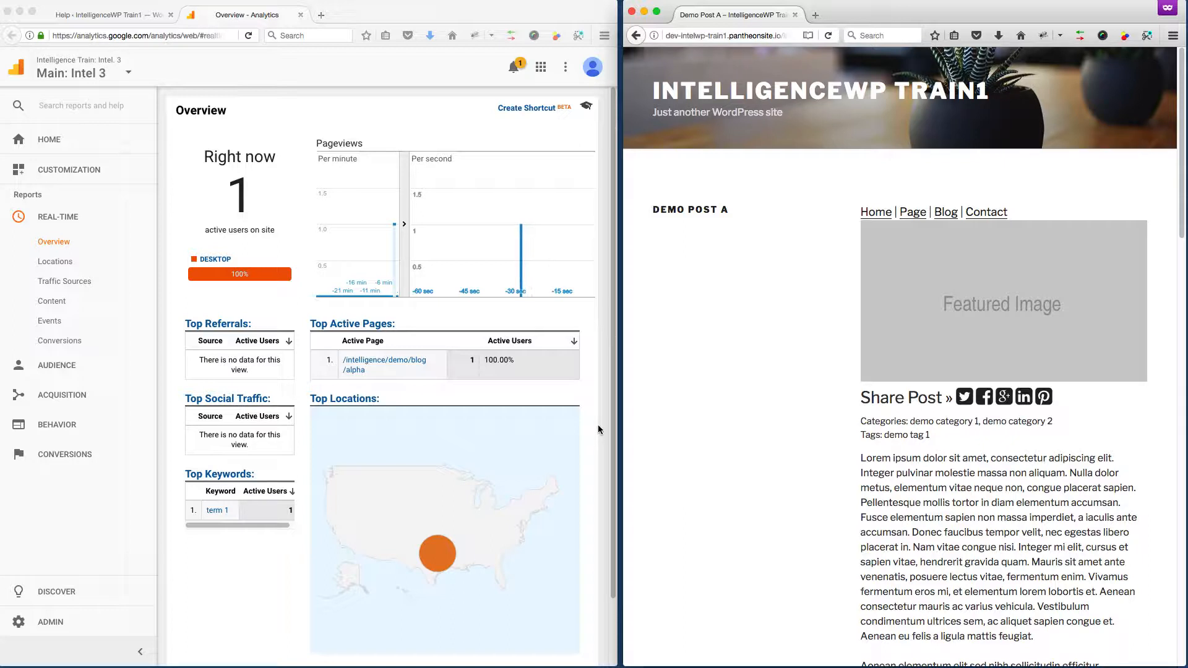
pyautogui.moveTo(445, 561)
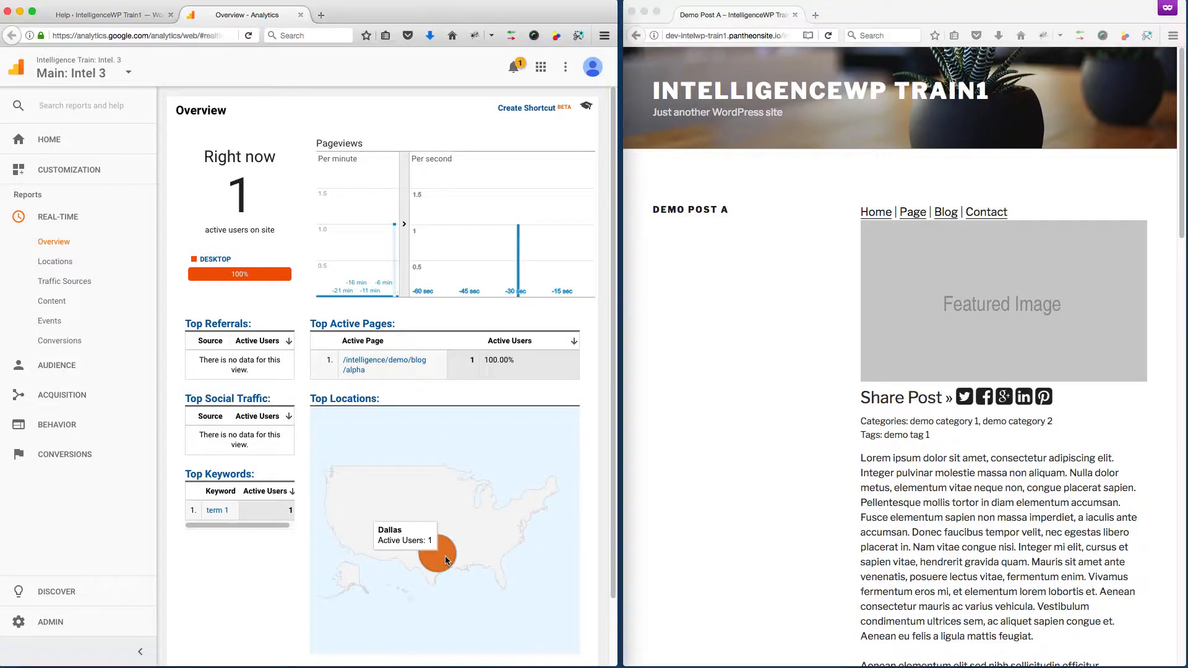
pyautogui.moveTo(528, 464)
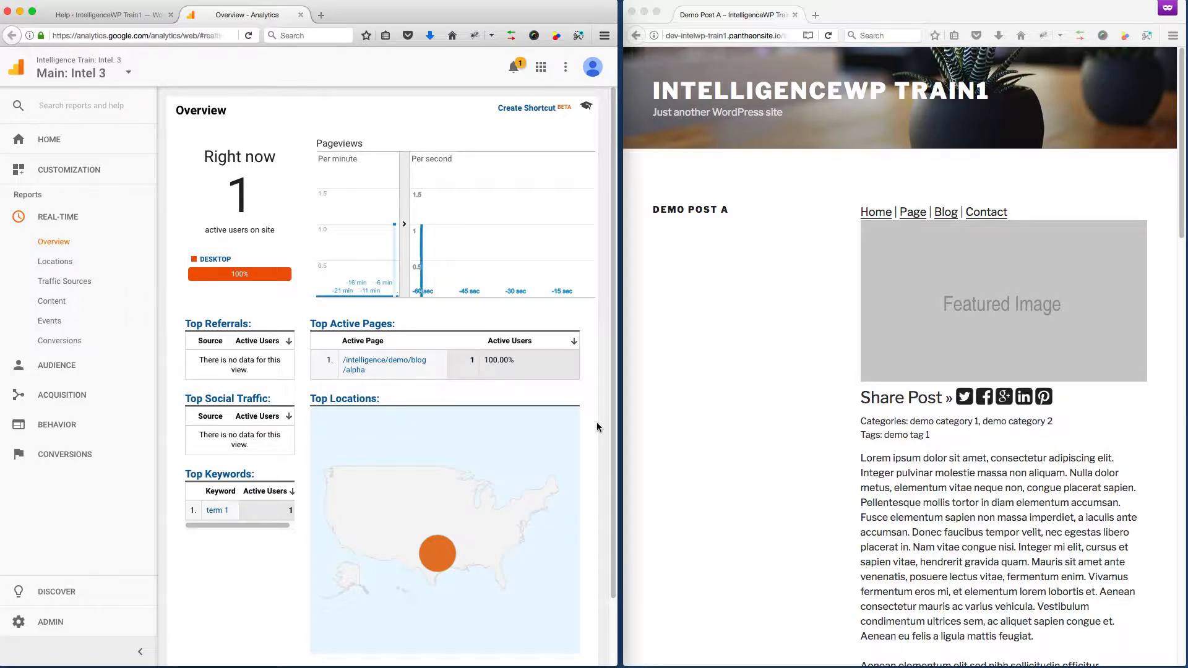
pyautogui.moveTo(159, 378)
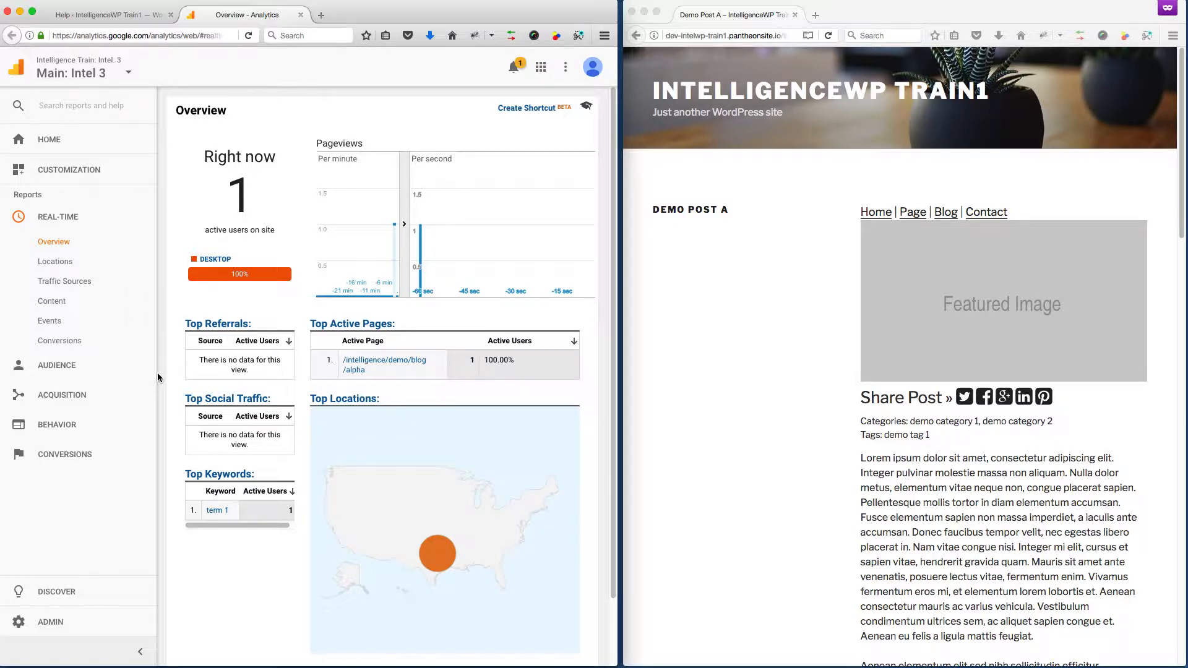
# Step: View real-time Events, then Conversions listing the General and Contact goals at zero hits
pyautogui.click(49, 321)
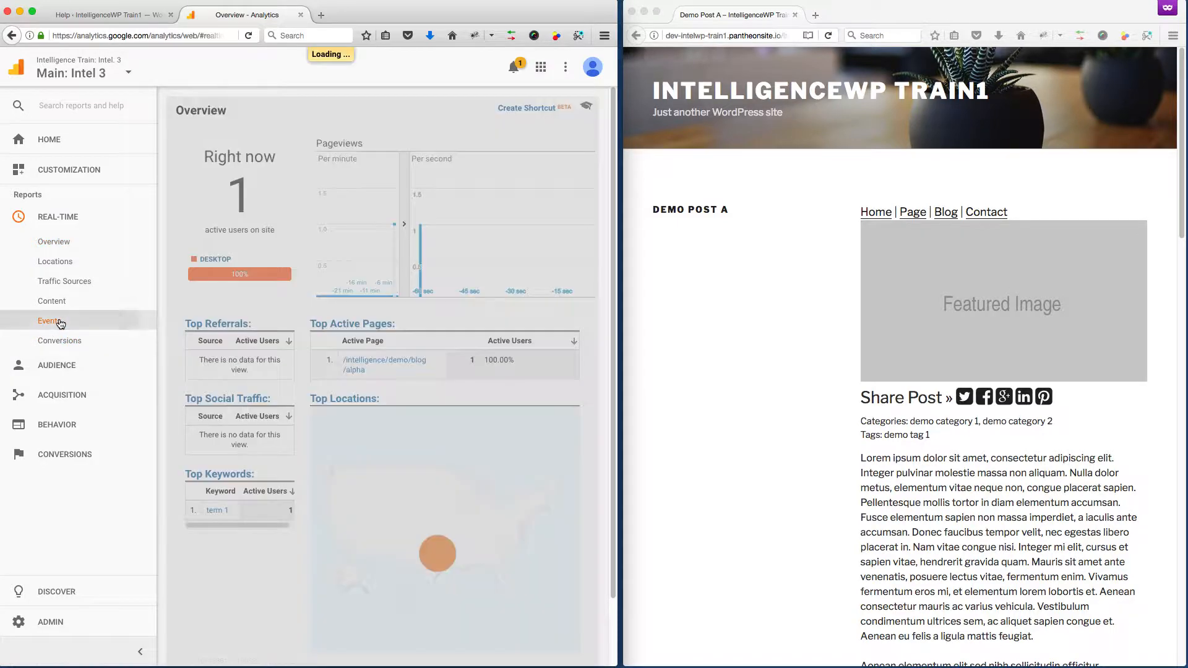
pyautogui.click(49, 321)
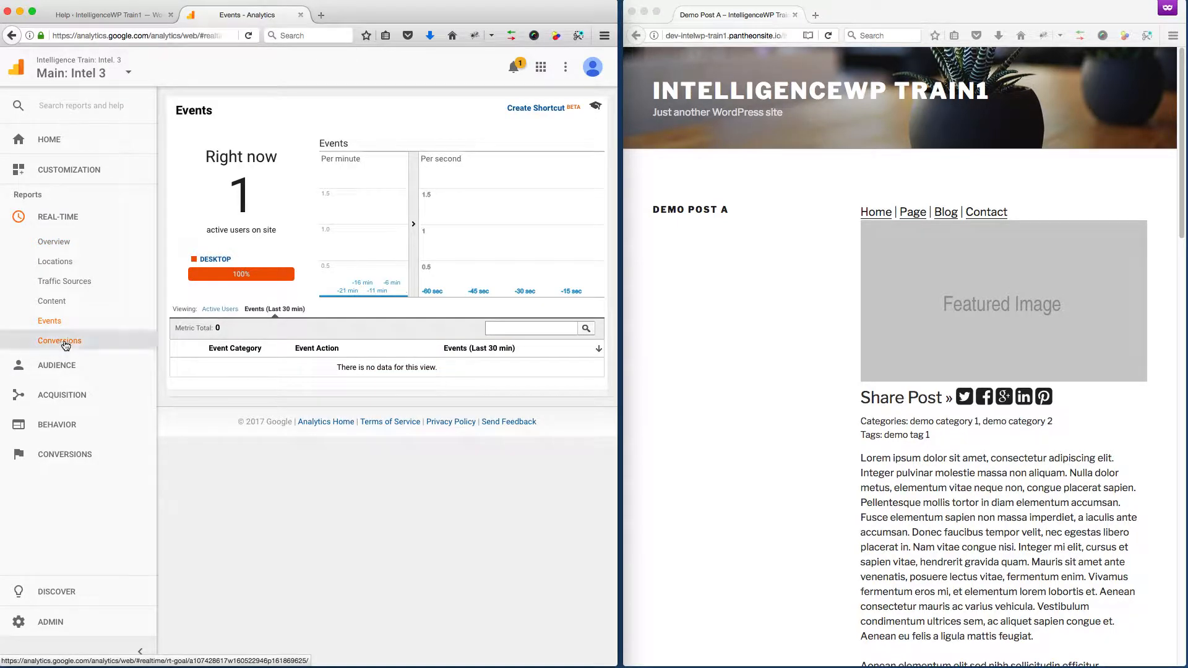
pyautogui.click(59, 341)
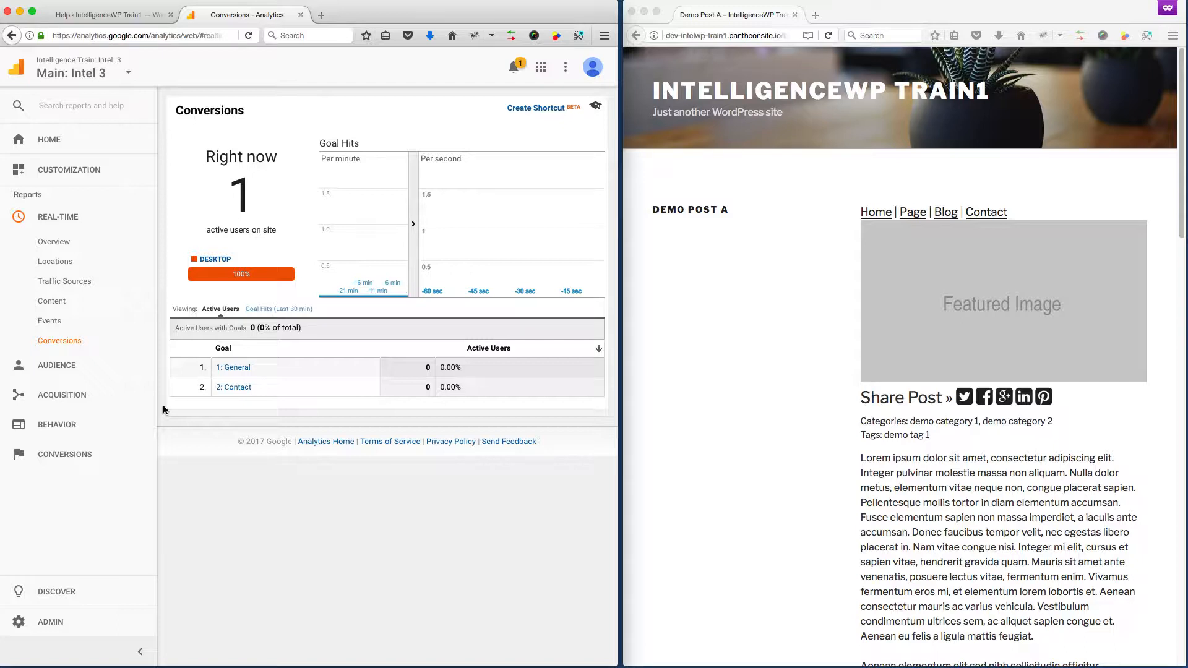
pyautogui.moveTo(660, 450)
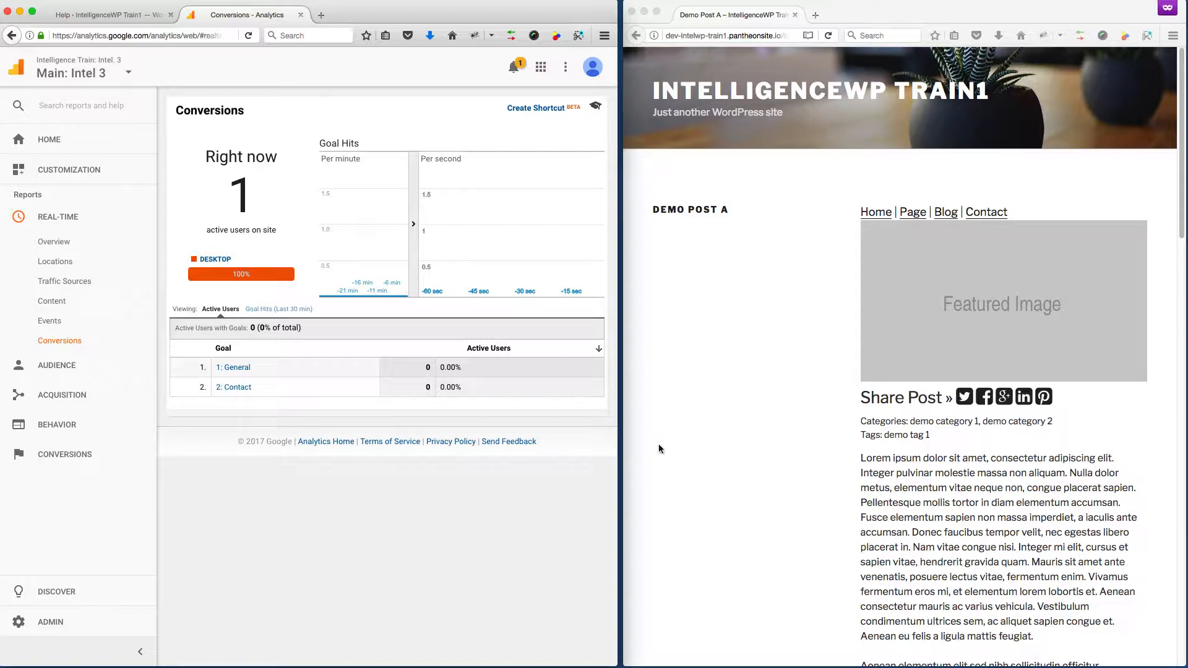
pyautogui.moveTo(986, 211)
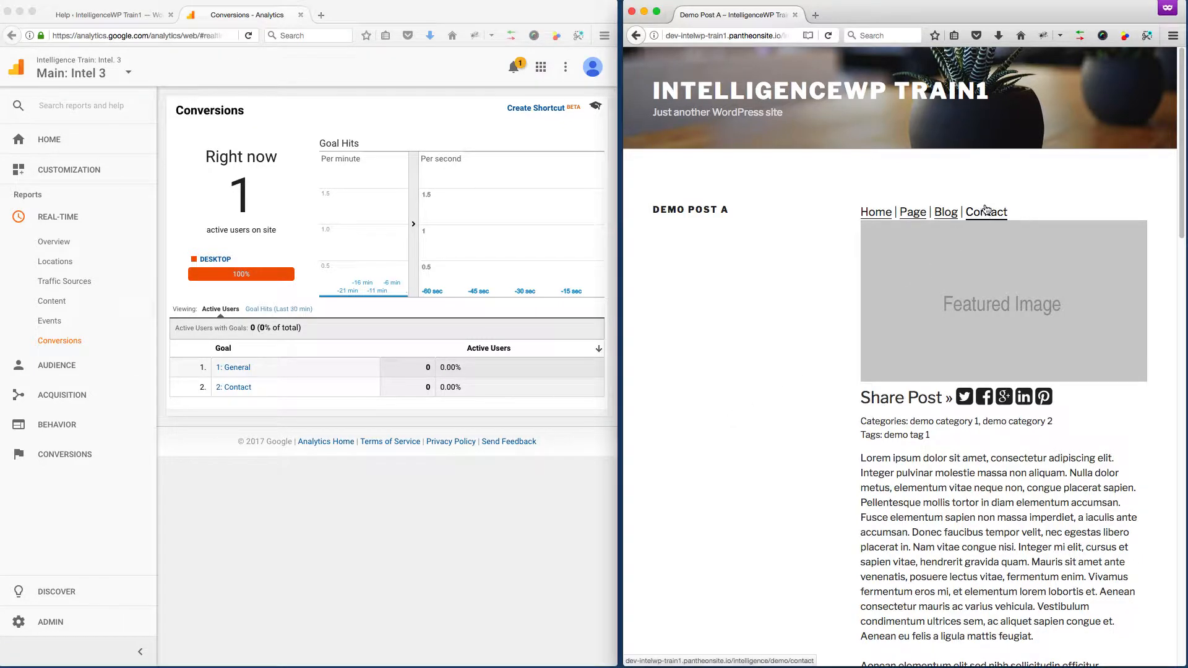
# Step: Fill the demo contact form with 'tom' test details and submit the inquiry
pyautogui.click(987, 212)
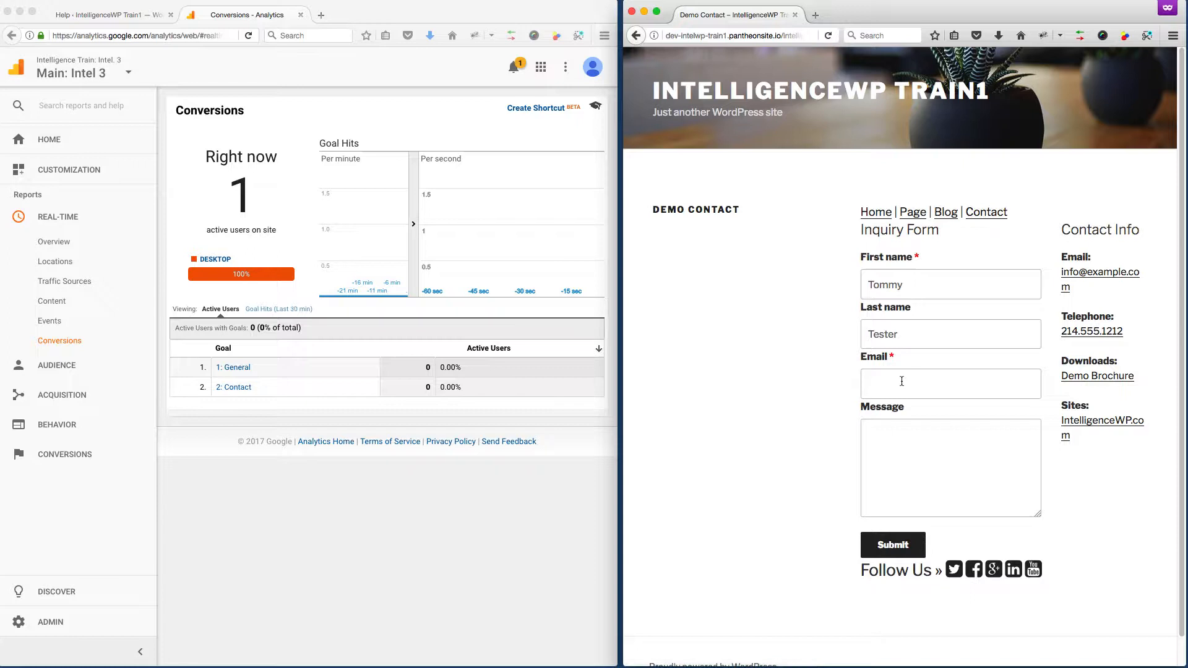
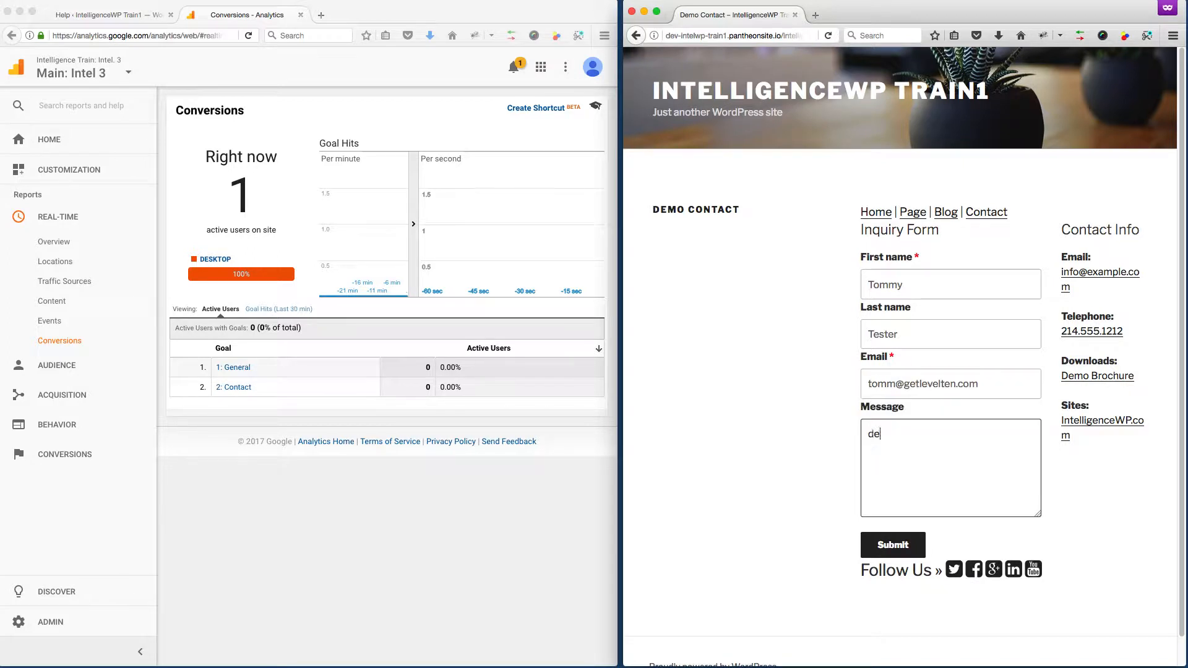
pyautogui.click(893, 545)
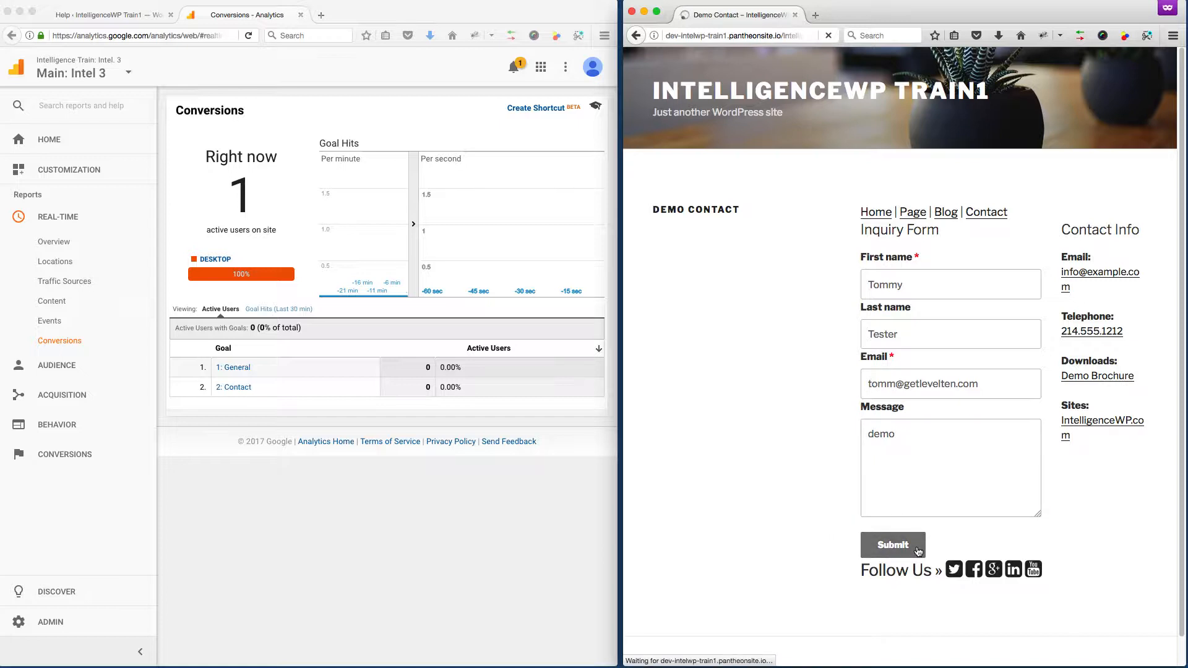
pyautogui.click(893, 546)
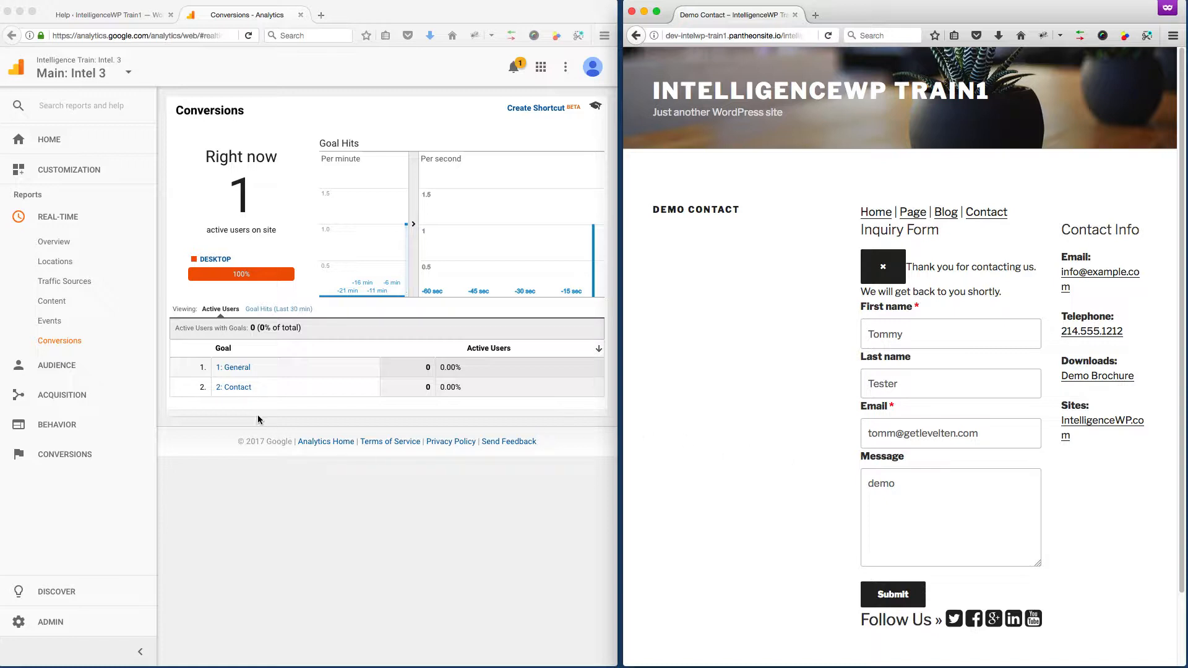
pyautogui.moveTo(257, 409)
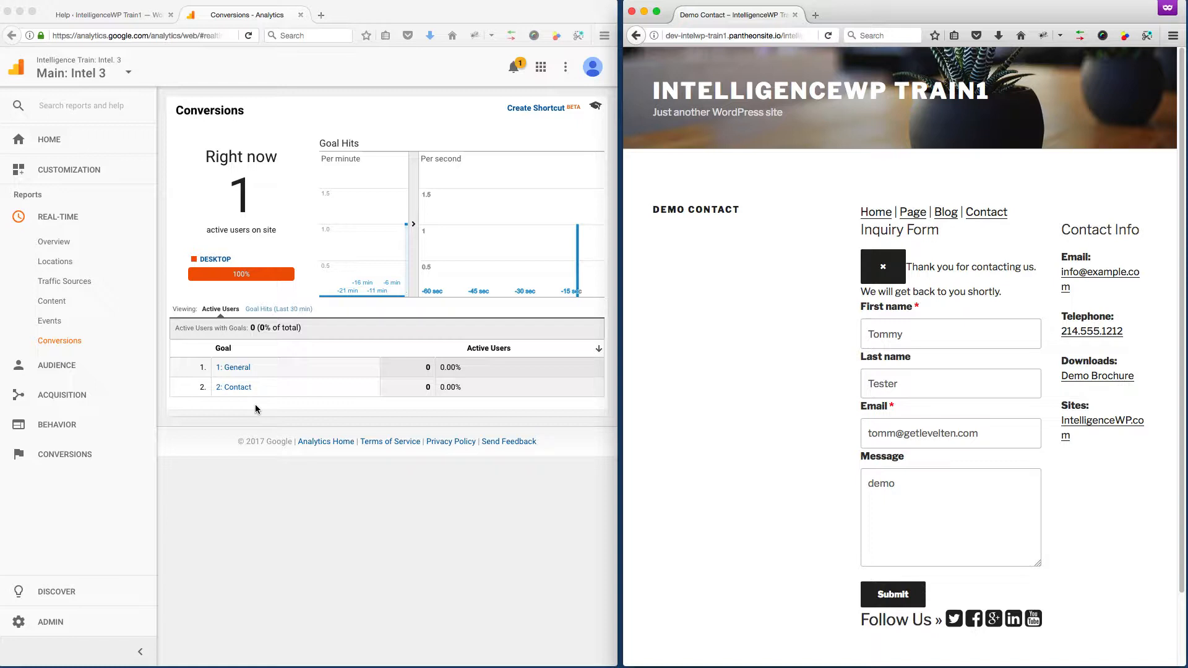
pyautogui.moveTo(769, 409)
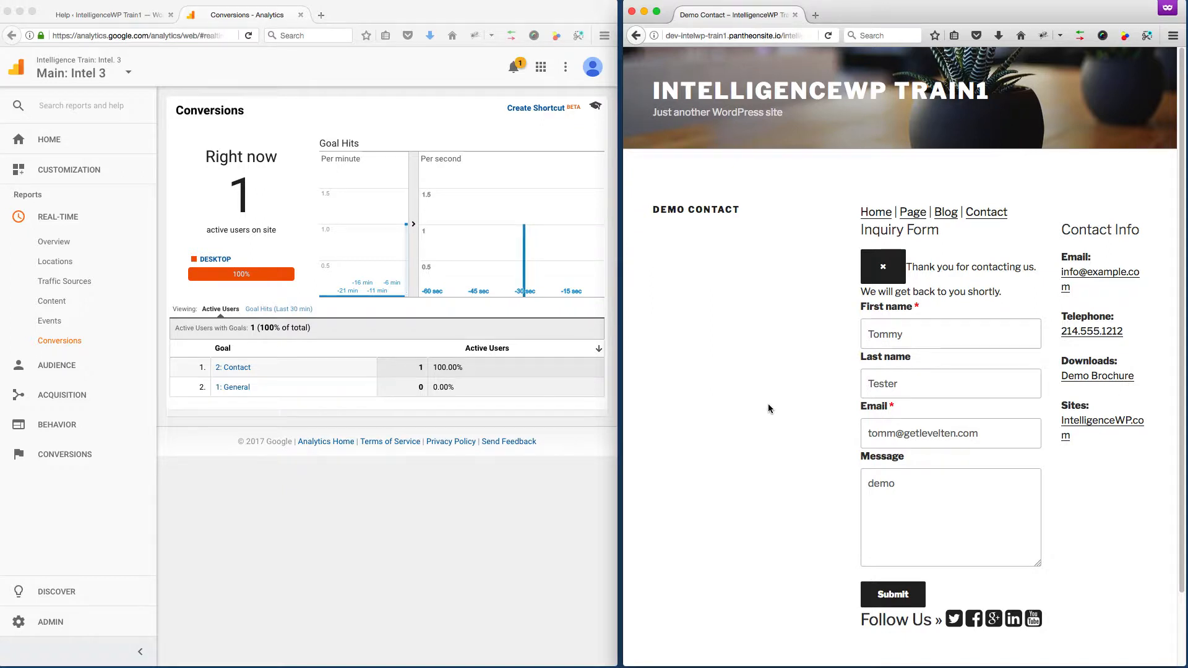
pyautogui.moveTo(767, 417)
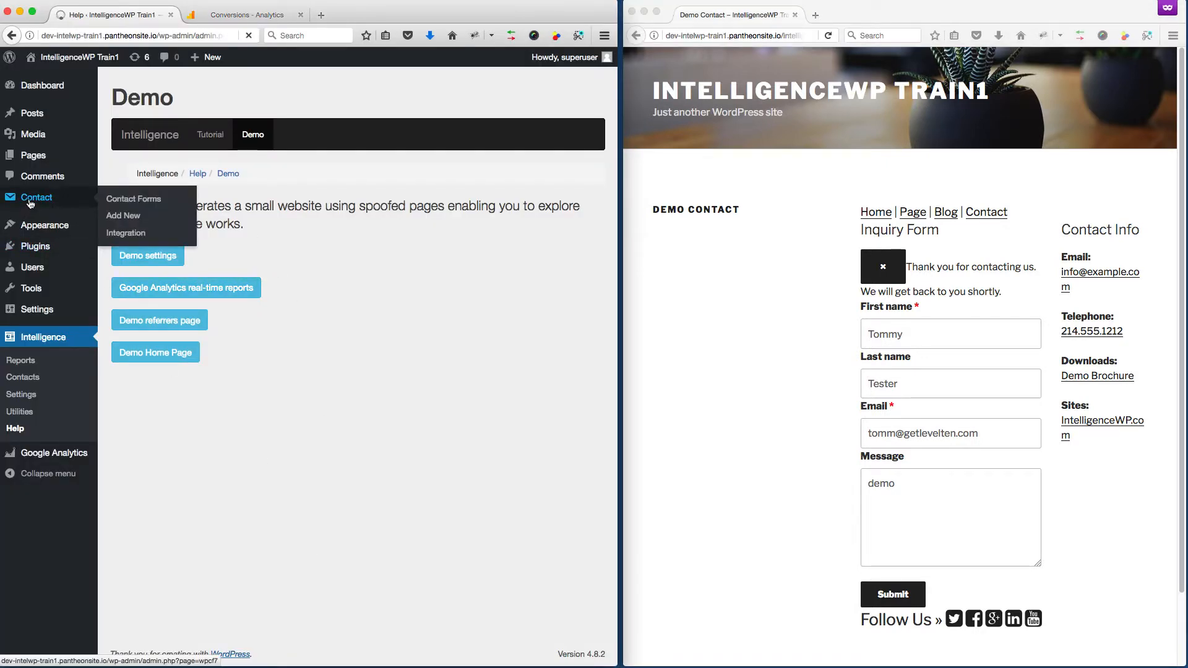
# Step: Check Contact form 1's Intelligence tracking event, set to Goal: Contact
pyautogui.click(133, 199)
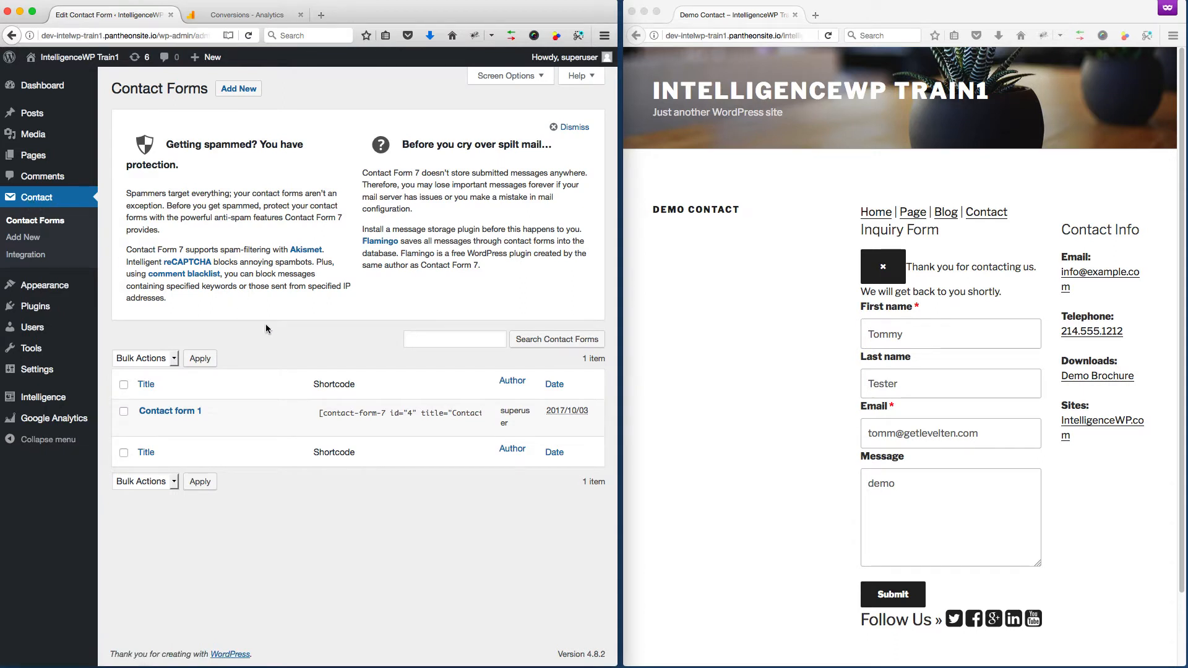
pyautogui.click(170, 411)
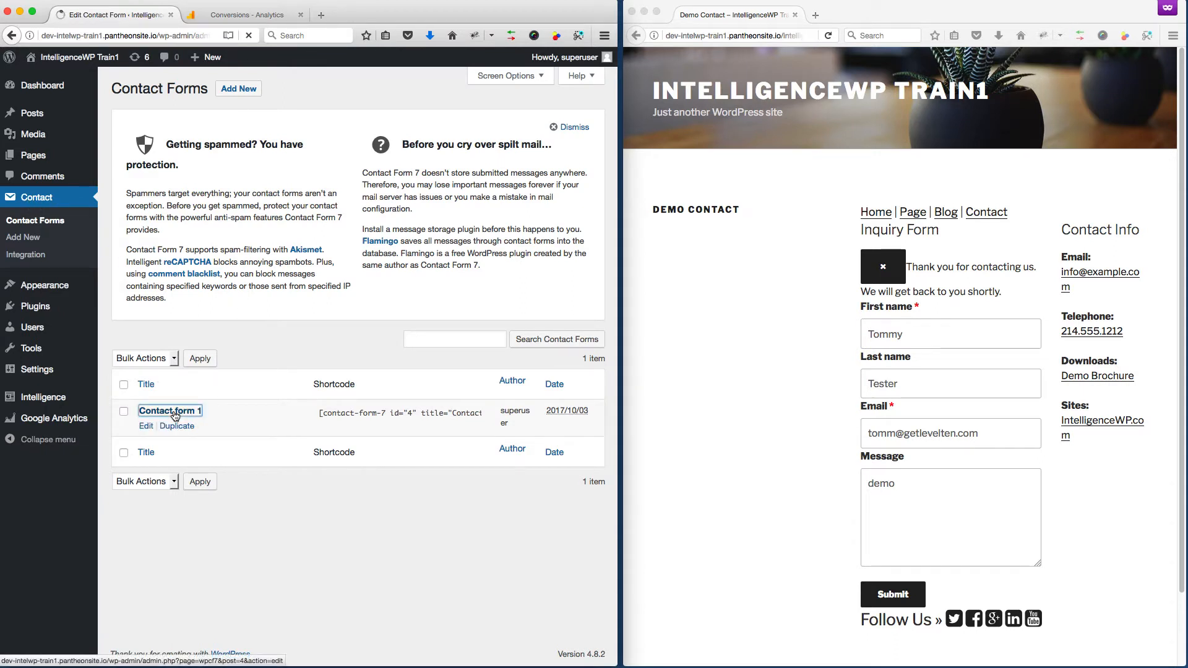
pyautogui.click(170, 411)
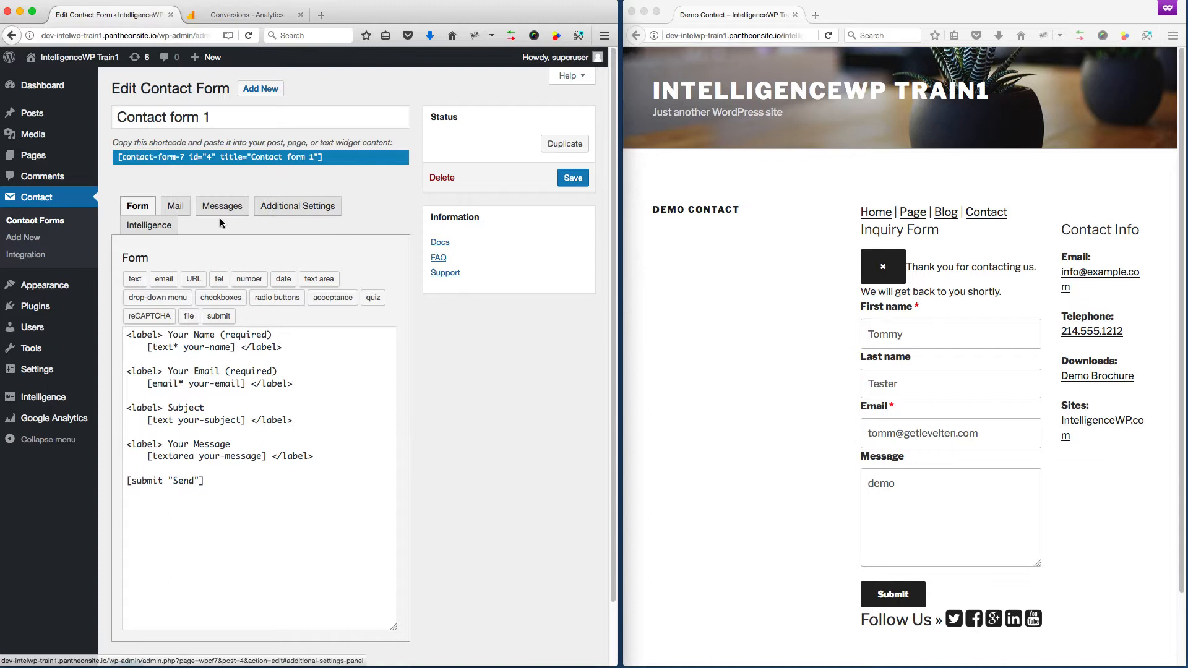
pyautogui.click(150, 225)
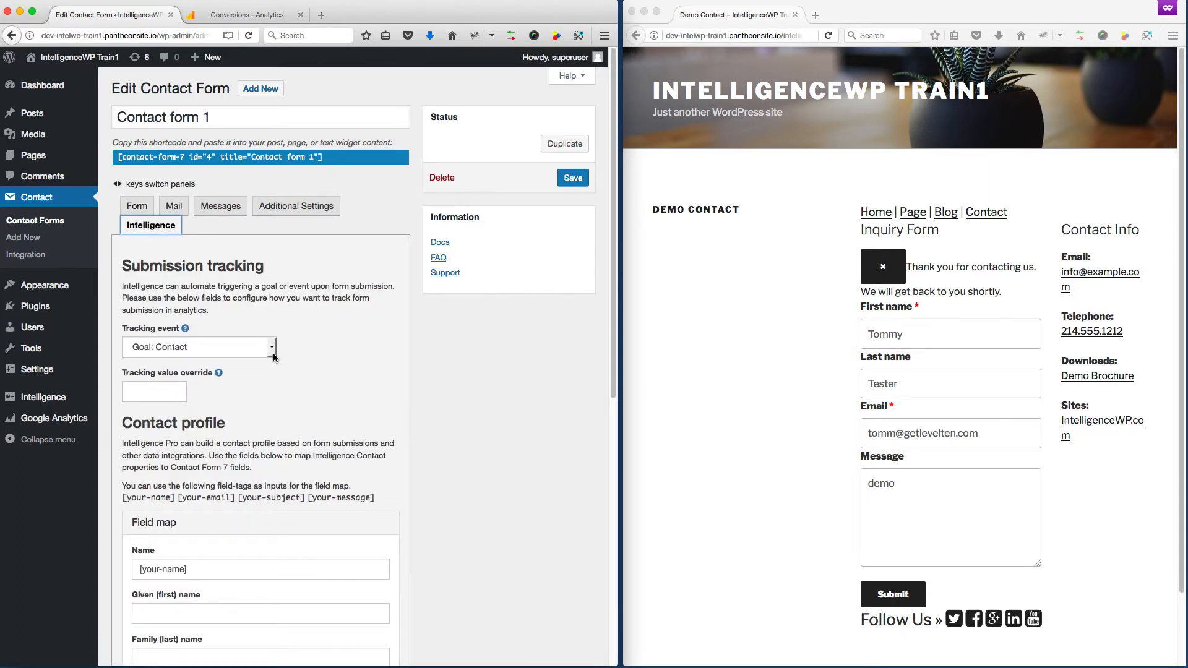
pyautogui.click(199, 348)
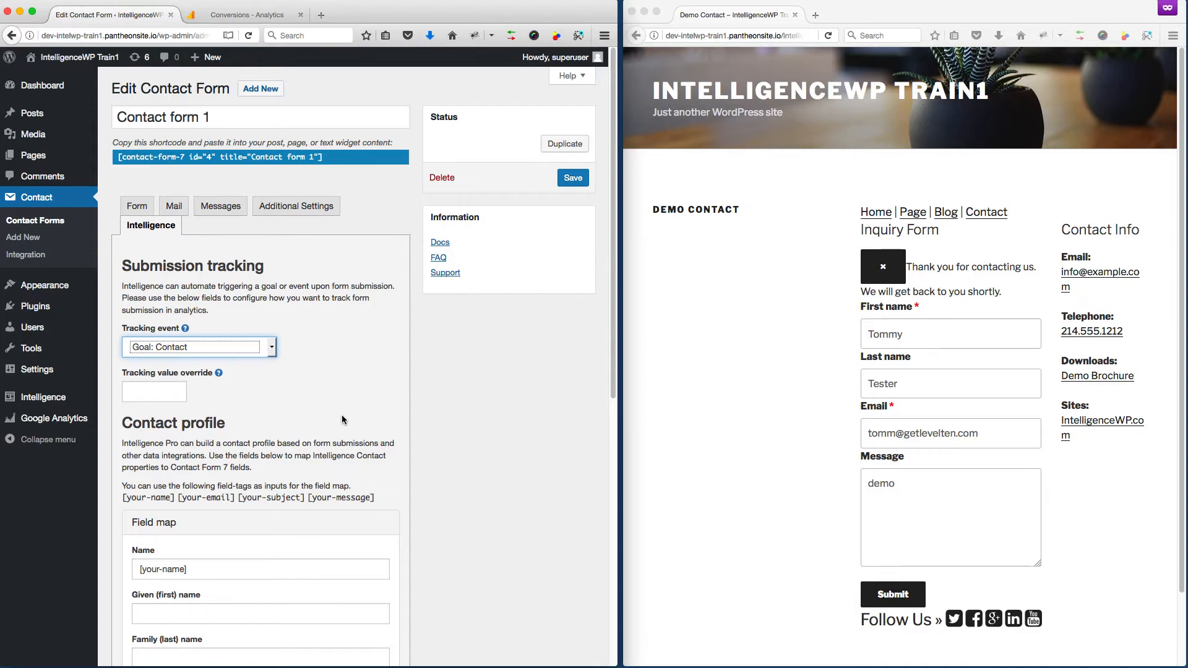
pyautogui.moveTo(663, 373)
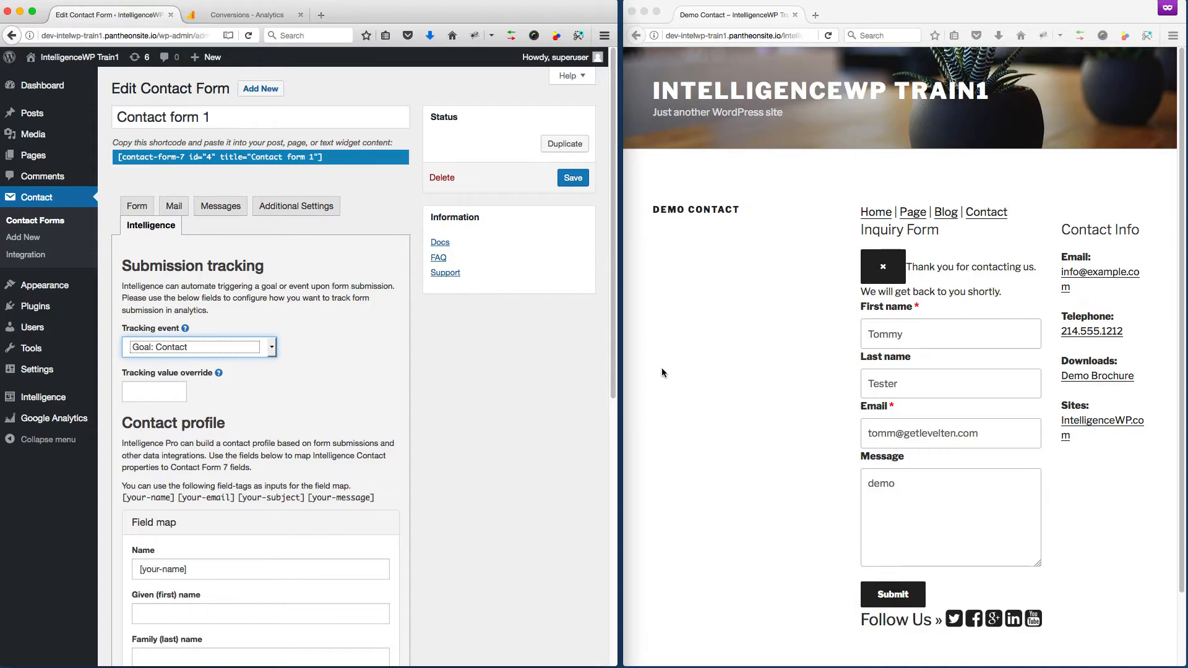